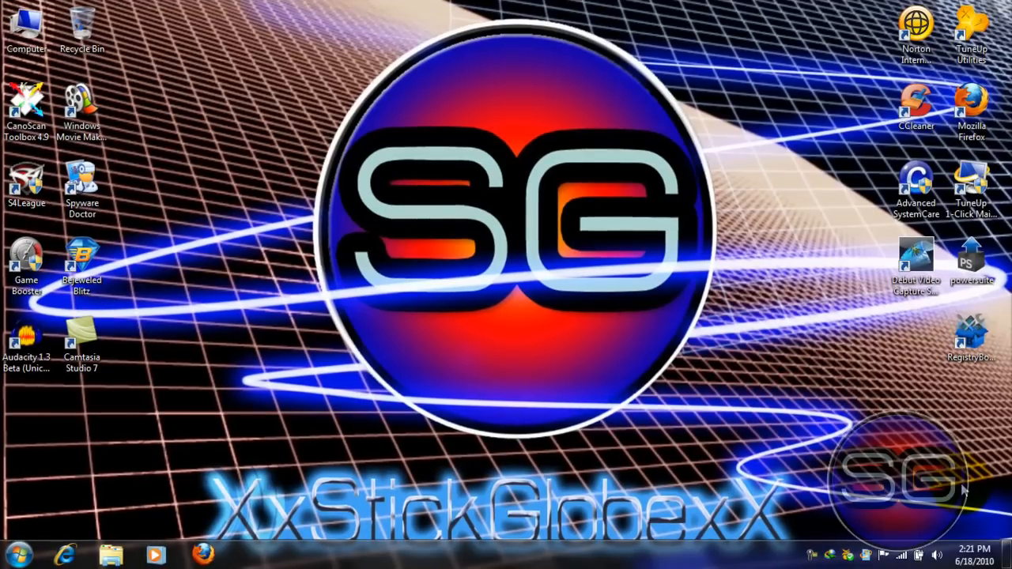
mouse_move(851, 458)
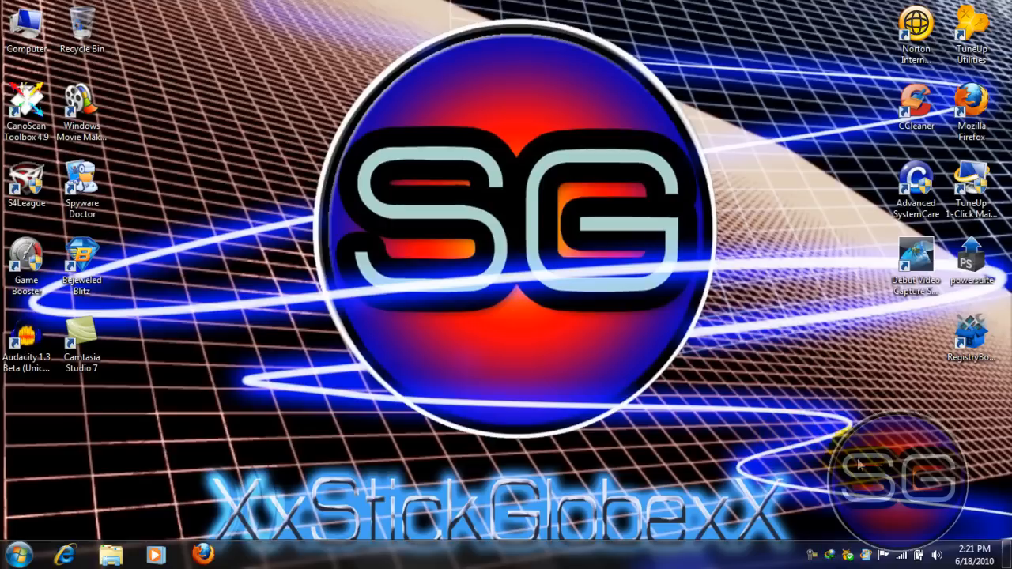
mouse_move(703, 441)
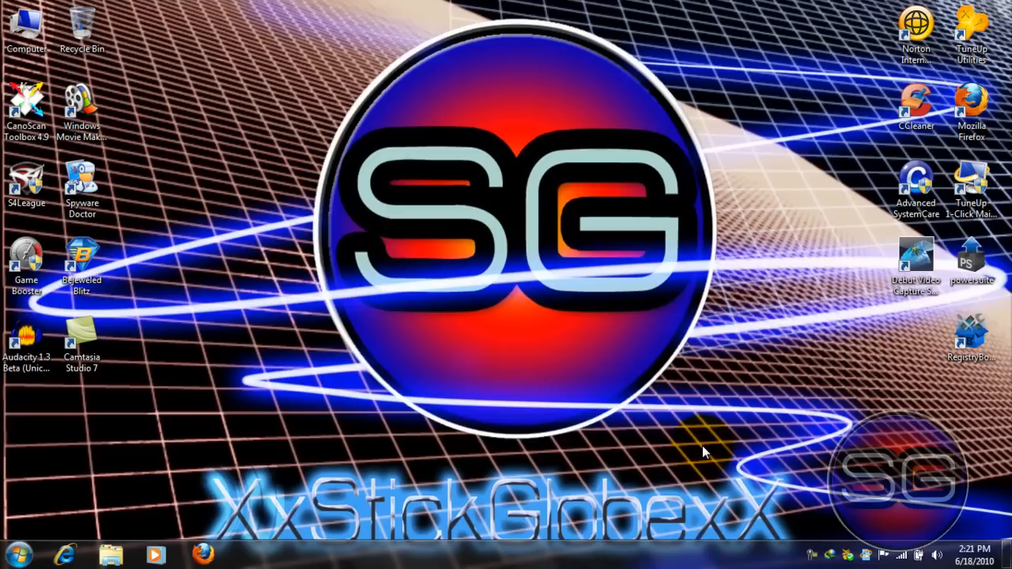
mouse_move(720, 471)
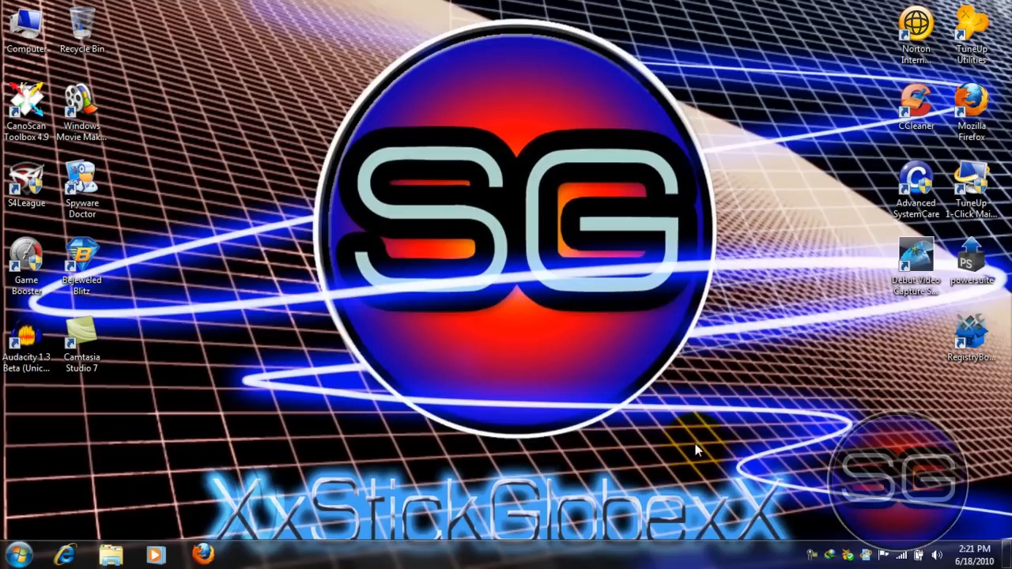
mouse_move(742, 450)
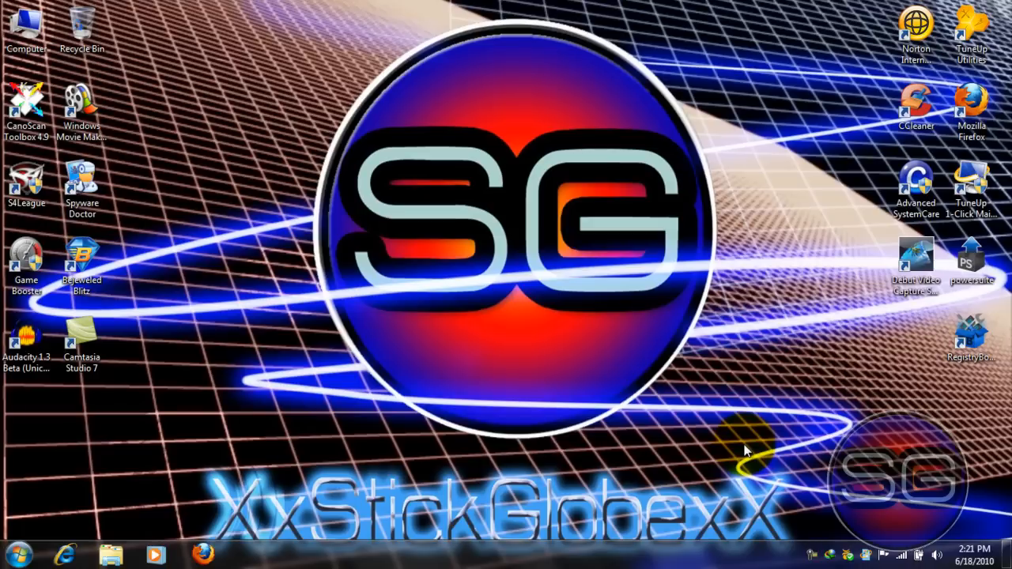
mouse_move(822, 471)
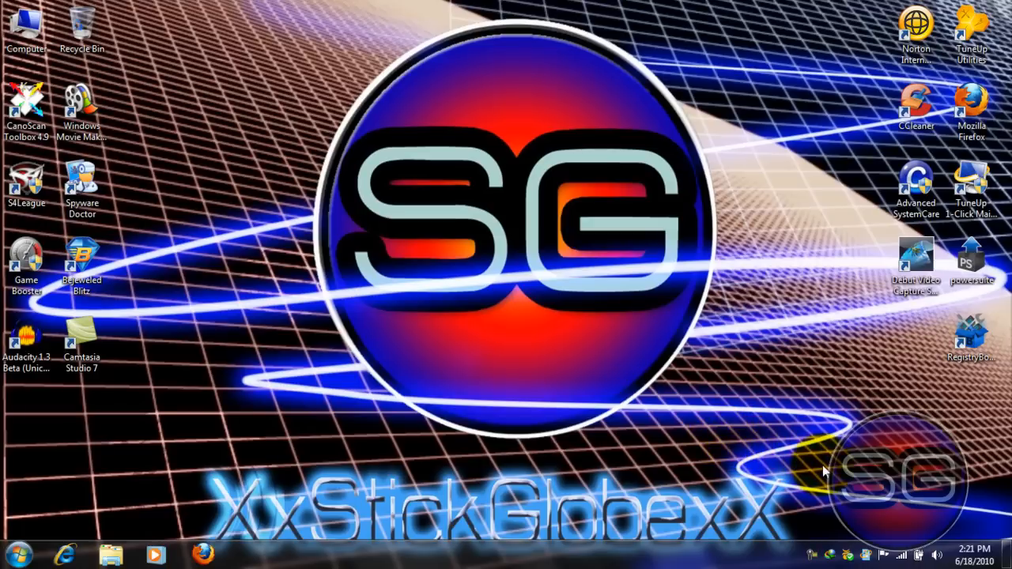
mouse_move(740, 386)
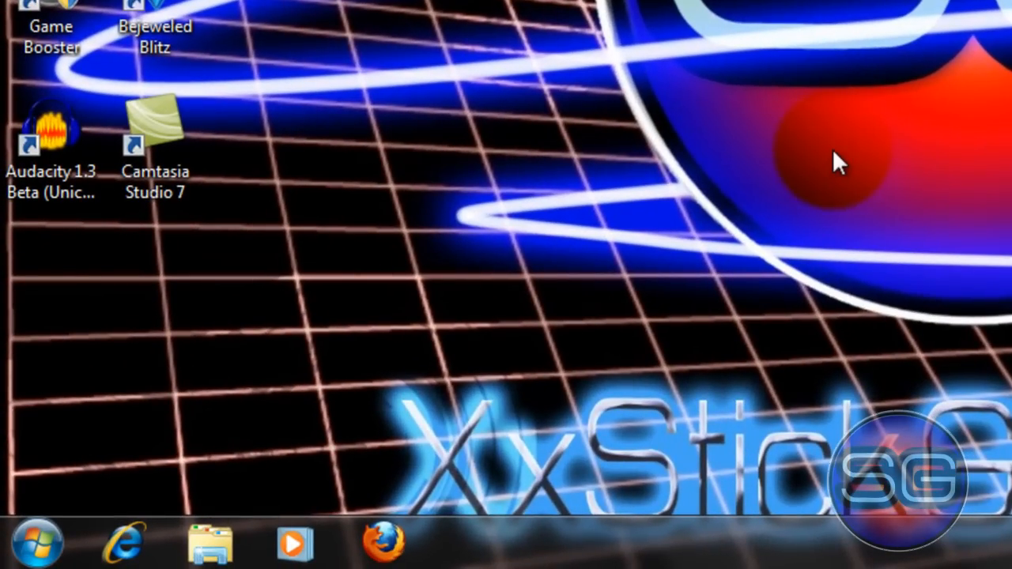
- Reach the Recording devices list via Start and Control Panel Sound, and bring up the default Microphone's properties
click(35, 544)
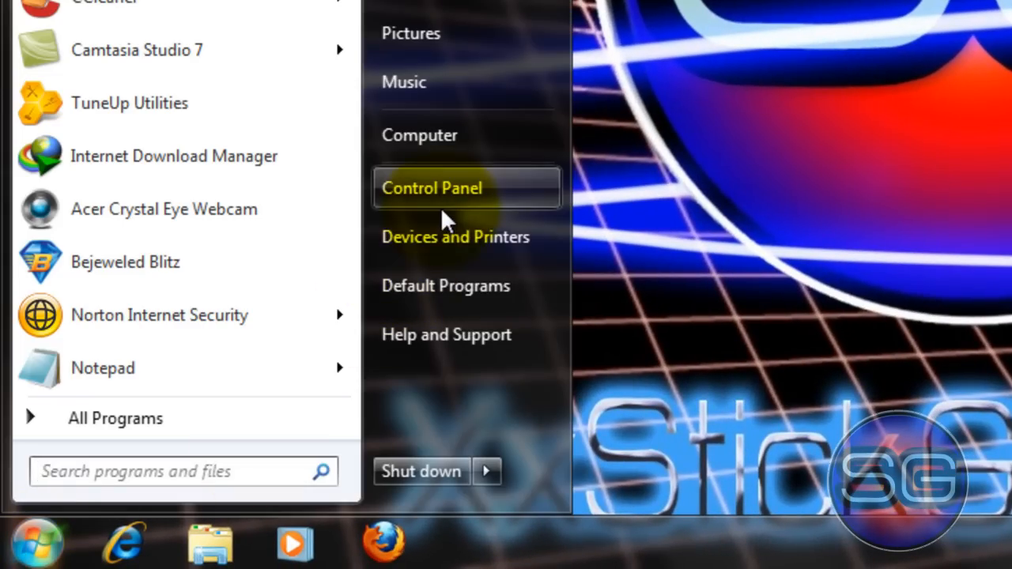
click(432, 189)
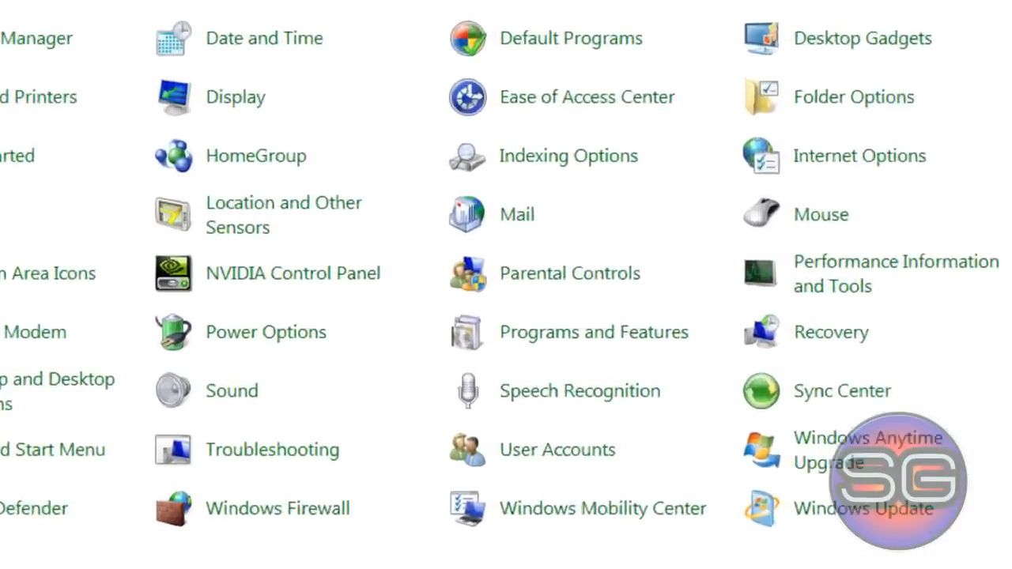
mouse_move(230, 391)
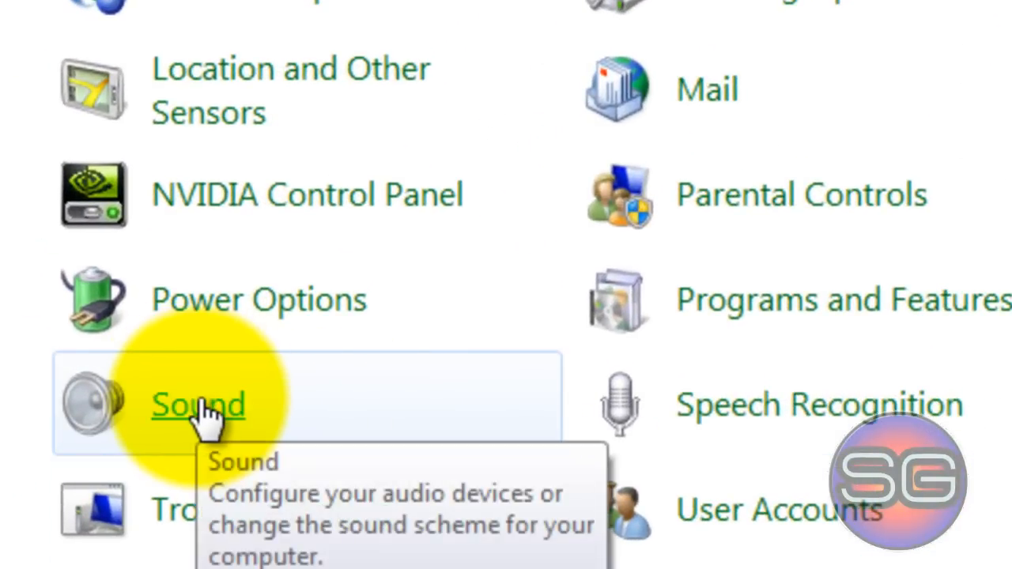
click(198, 405)
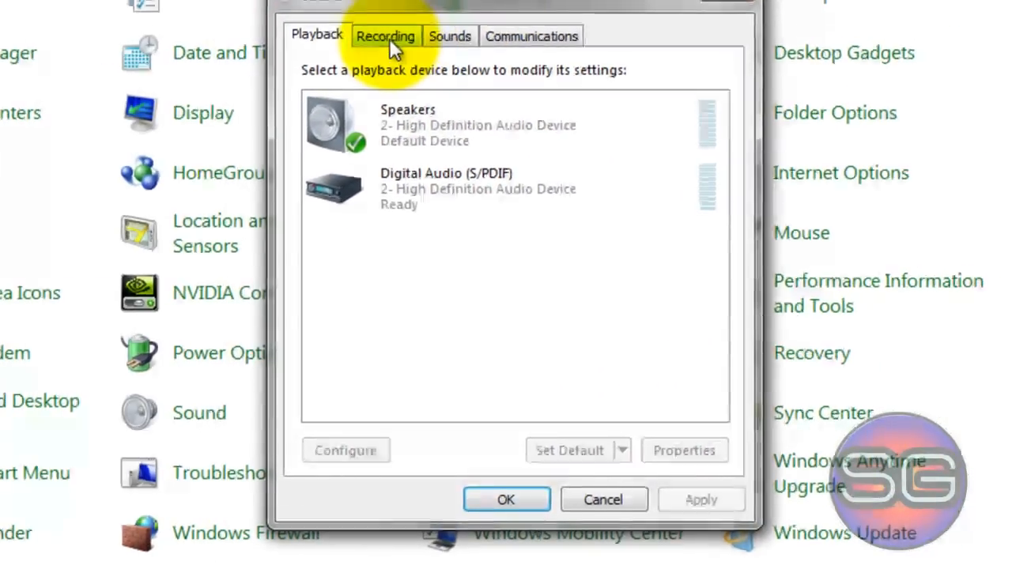
click(386, 37)
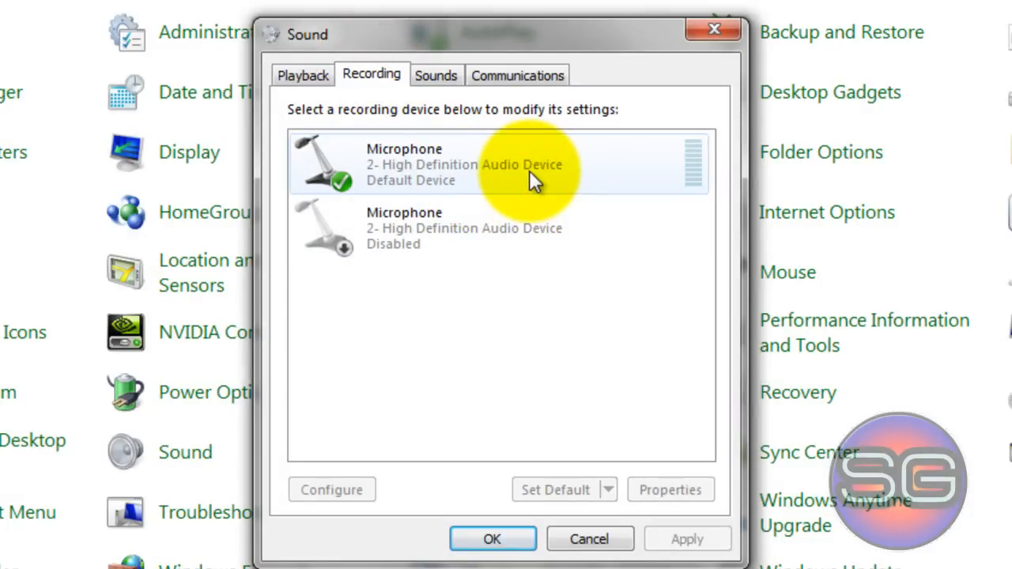
click(670, 490)
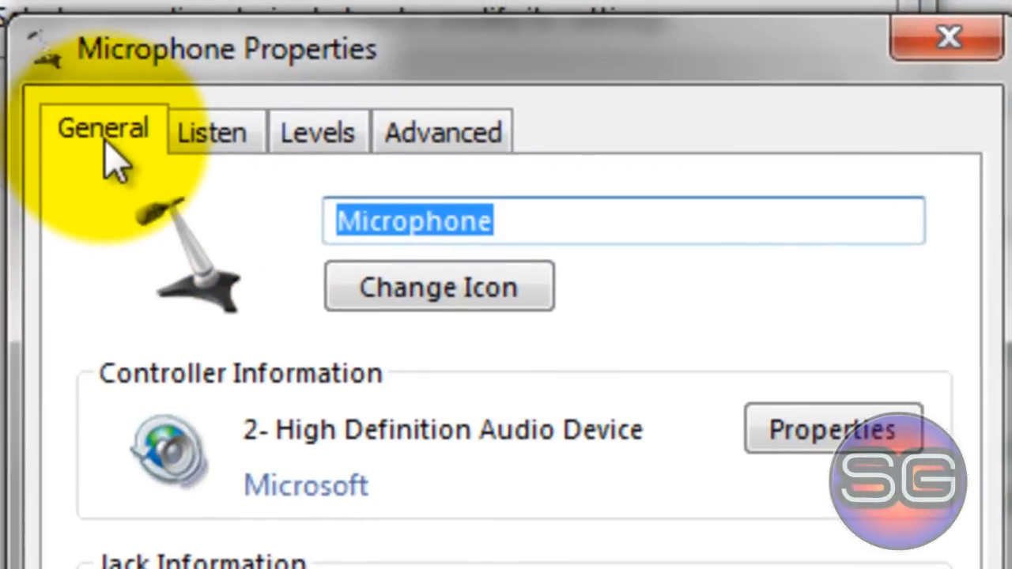
- Try the boost at +20.0 and +30.0 dB, leave it at +10.0 dB with Microphone 100, and confirm
click(211, 129)
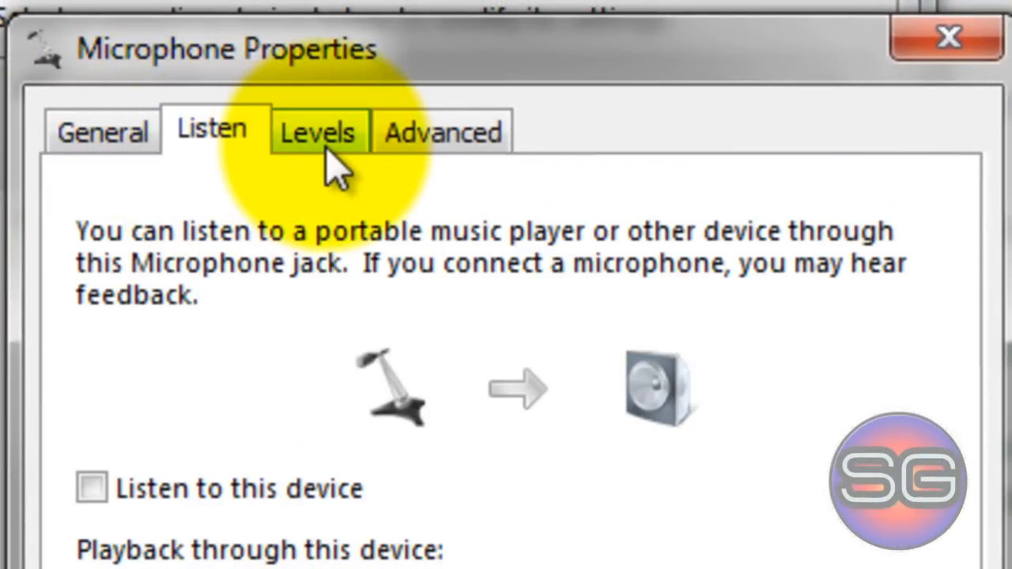
click(318, 131)
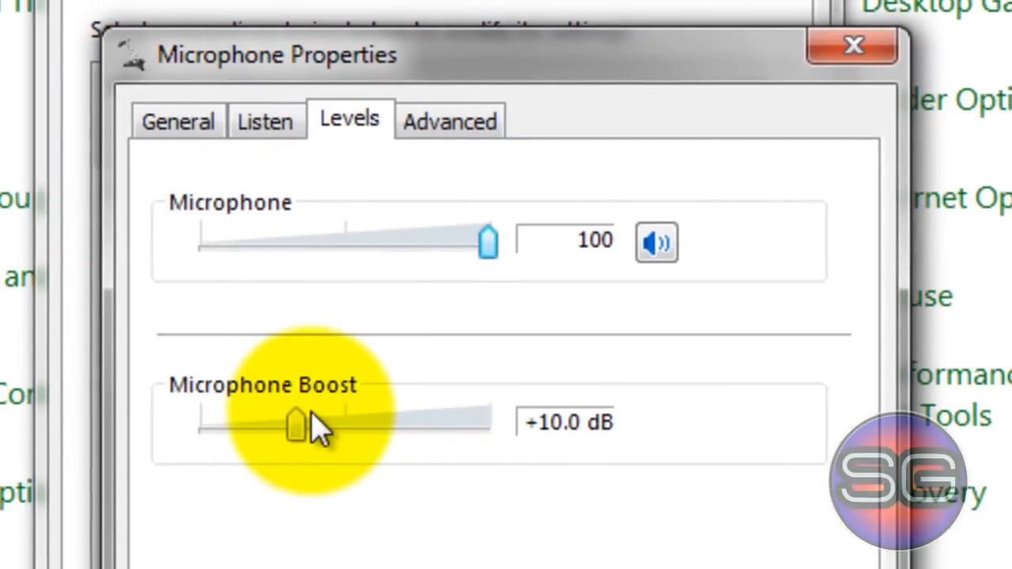
mouse_move(372, 537)
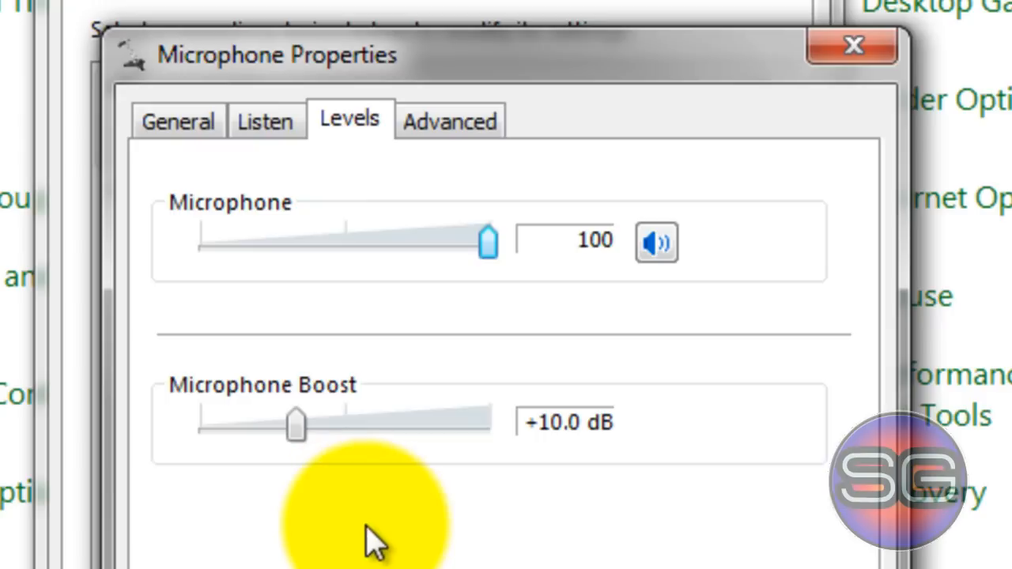
mouse_move(376, 534)
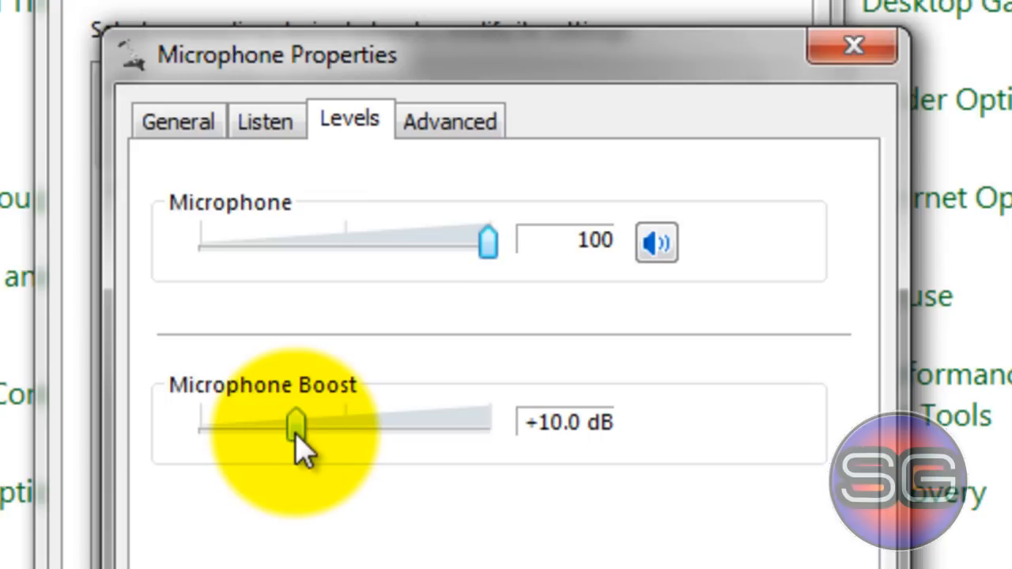
drag(297, 425, 392, 425)
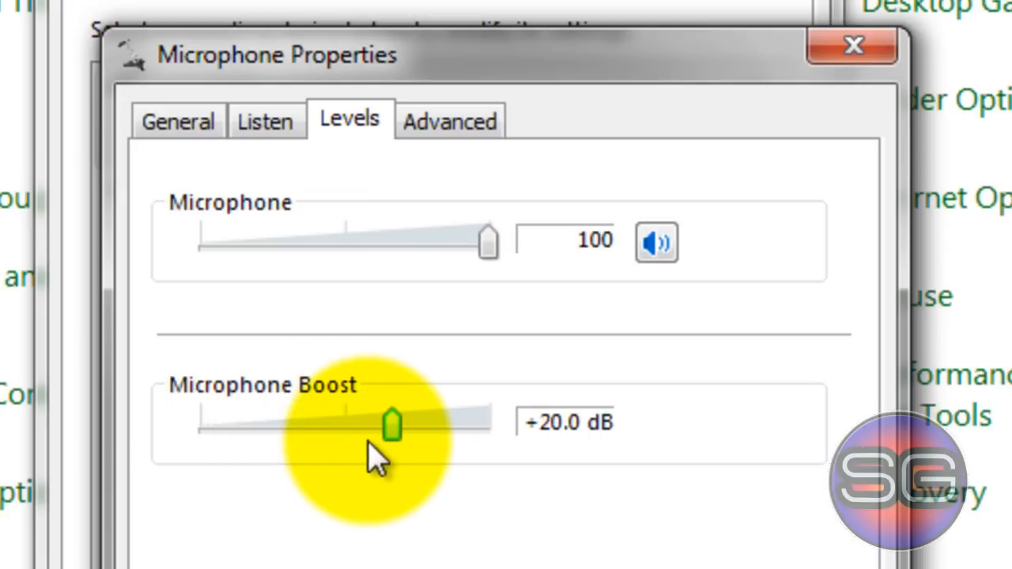
drag(392, 423, 487, 424)
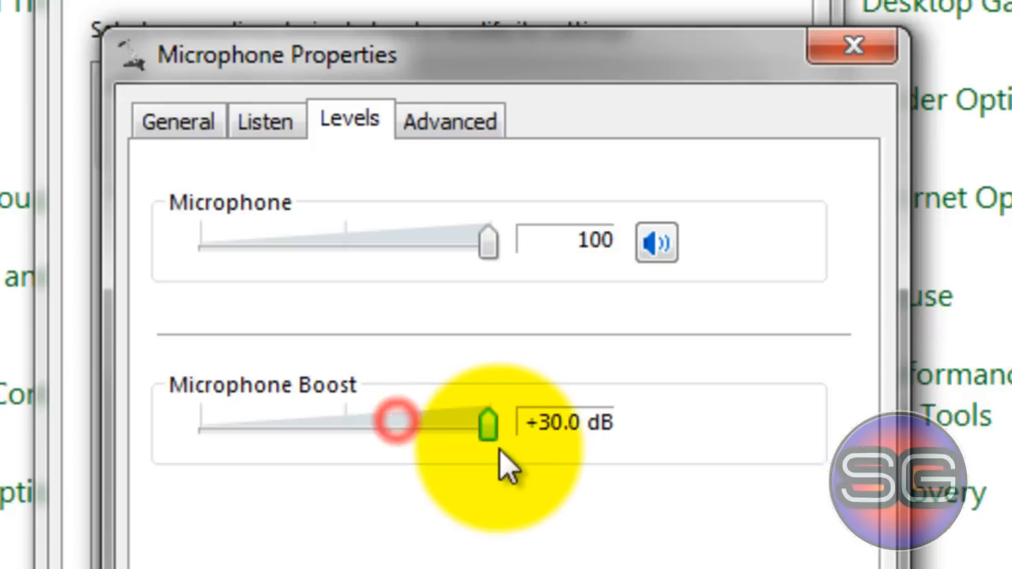
drag(487, 424, 392, 424)
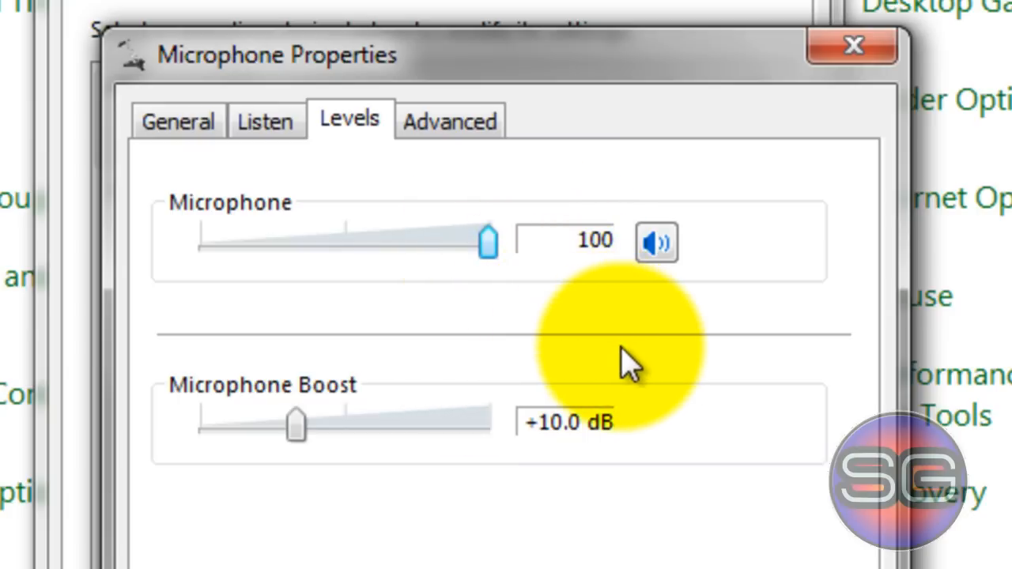
click(449, 120)
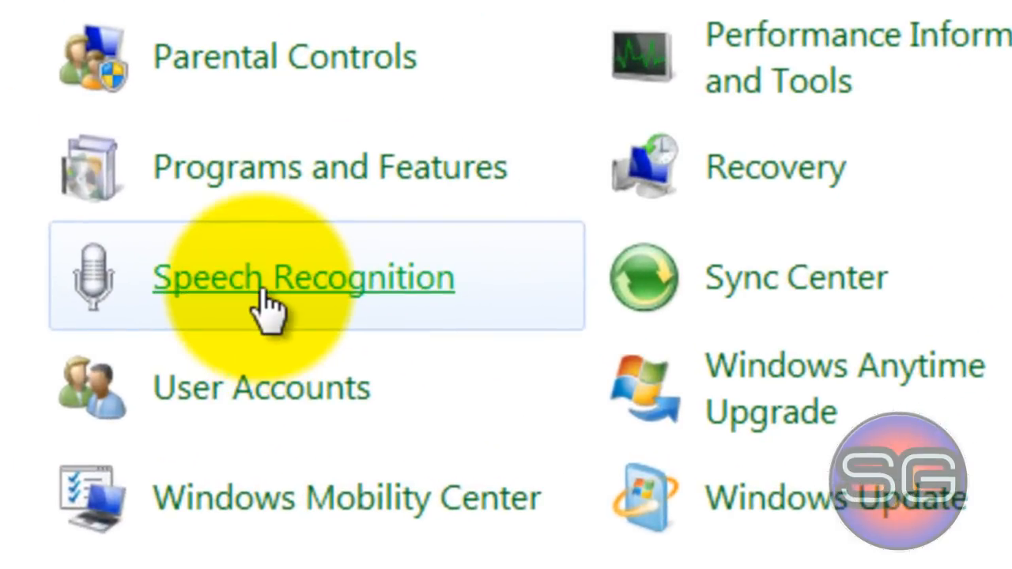
- Start the Speech Recognition microphone setup wizard with Desktop microphone as the type
click(304, 276)
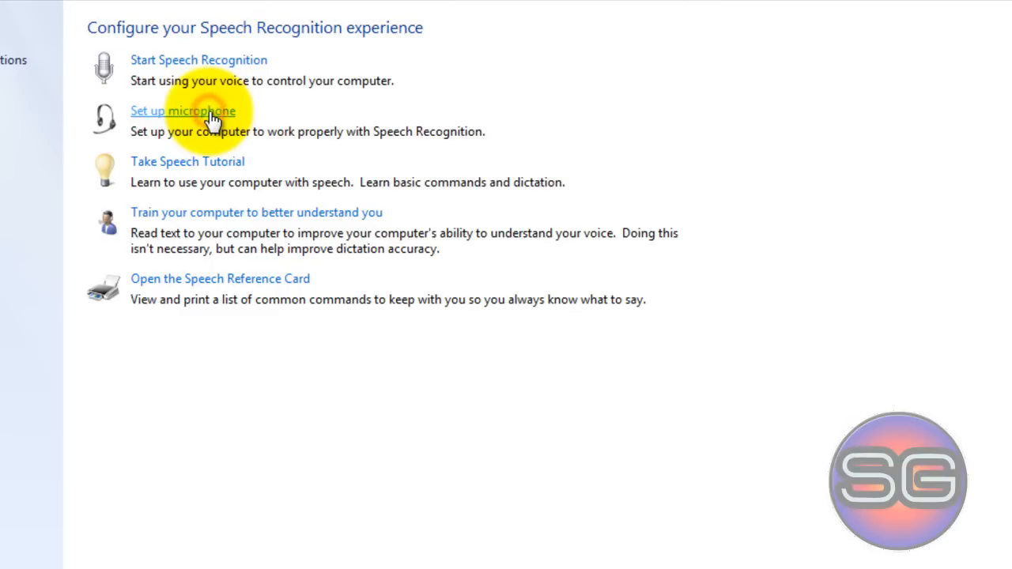
click(183, 111)
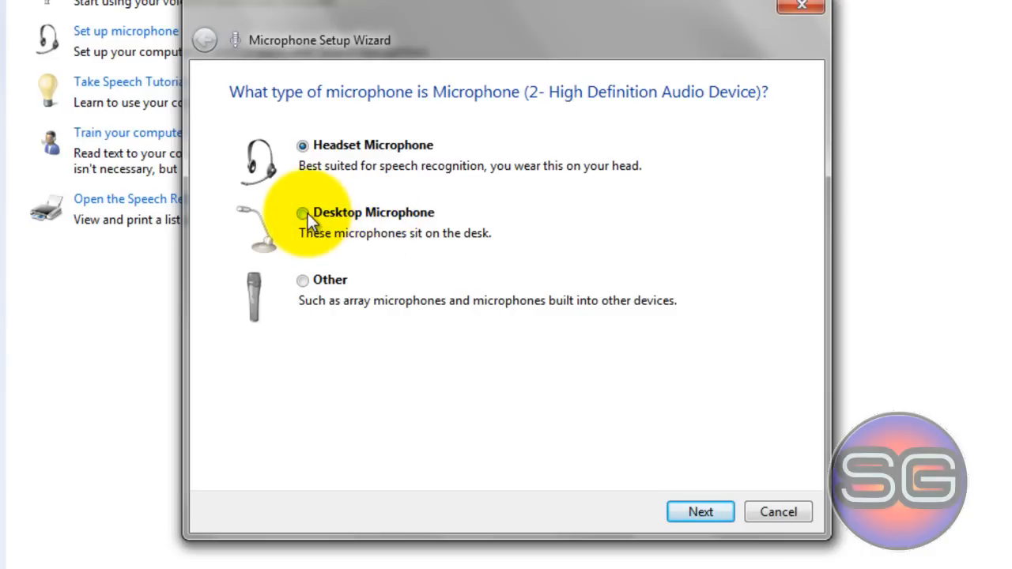
click(304, 212)
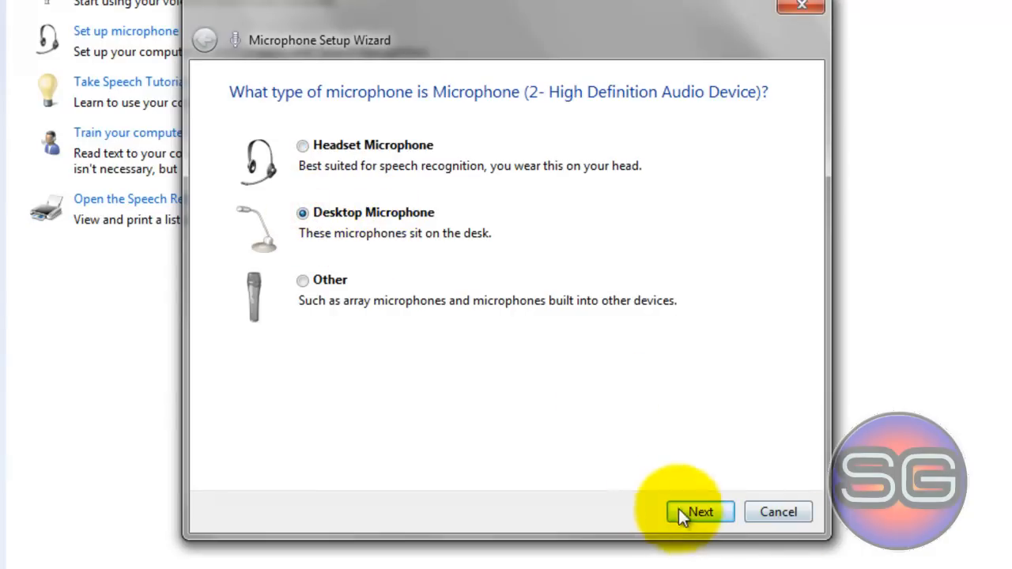
click(699, 512)
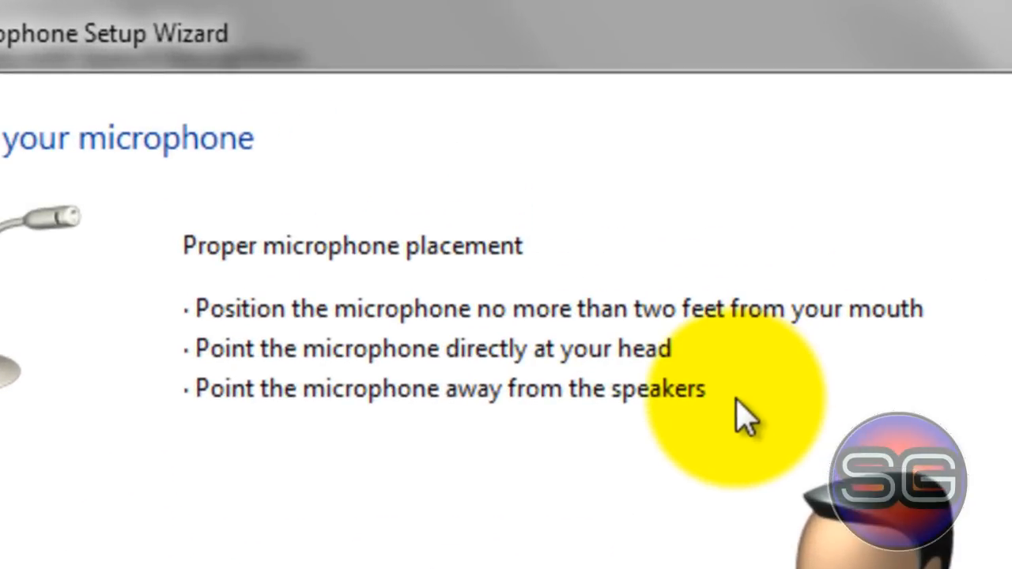
mouse_move(229, 245)
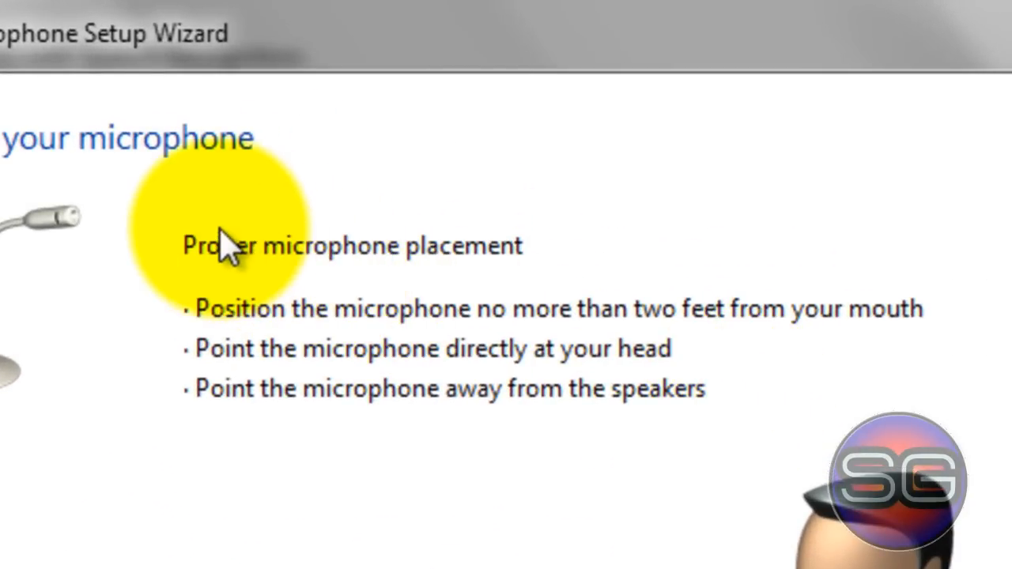
mouse_move(193, 252)
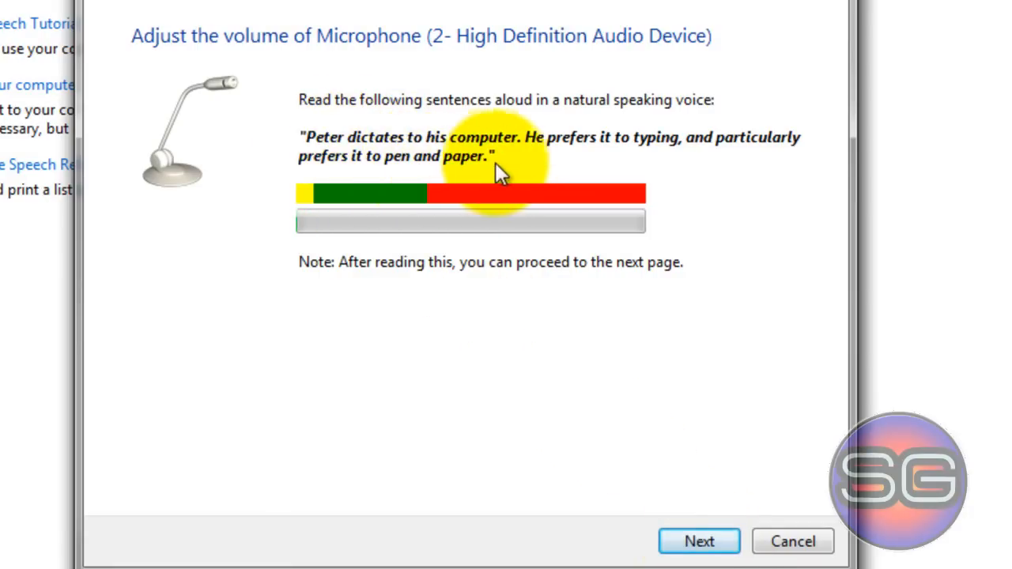
mouse_move(427, 150)
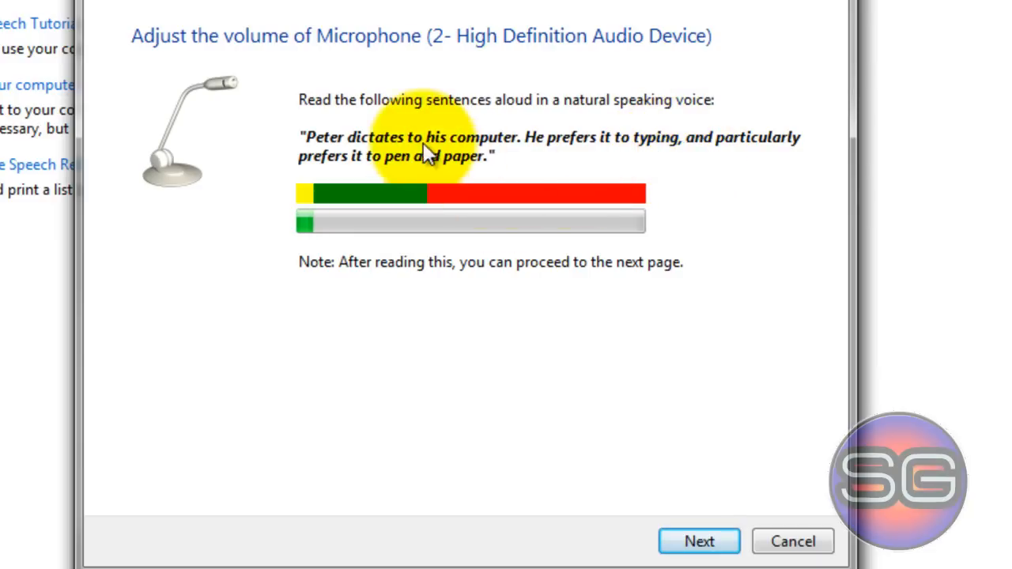
- Continue past the volume test and finish on the 'Your microphone is now set up' page
click(699, 540)
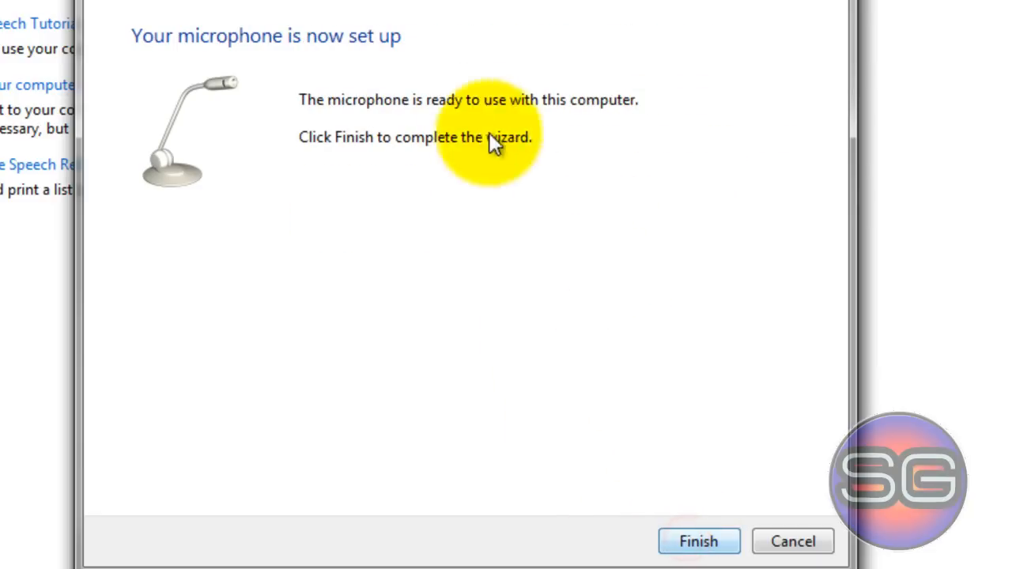
mouse_move(629, 152)
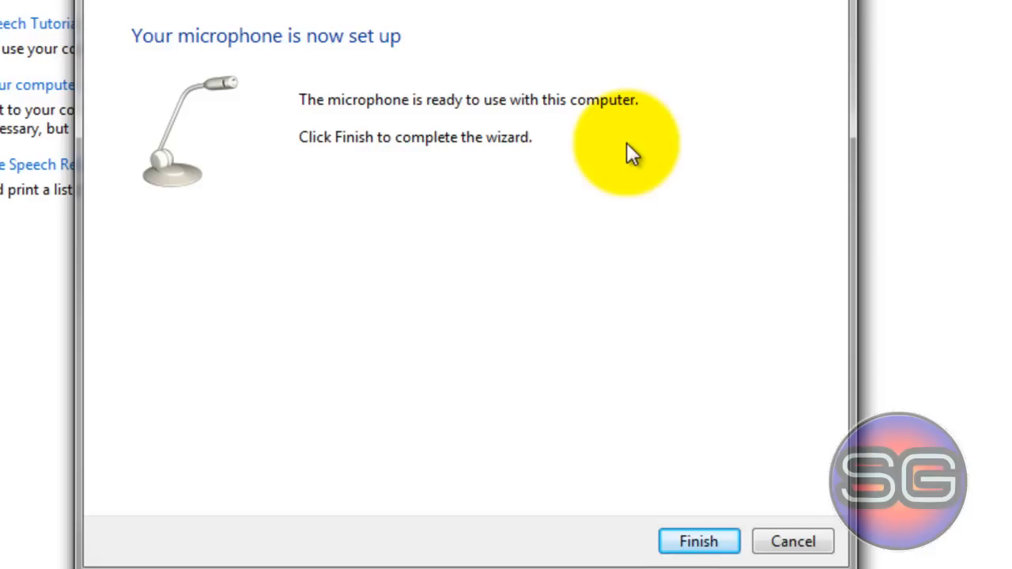
click(699, 541)
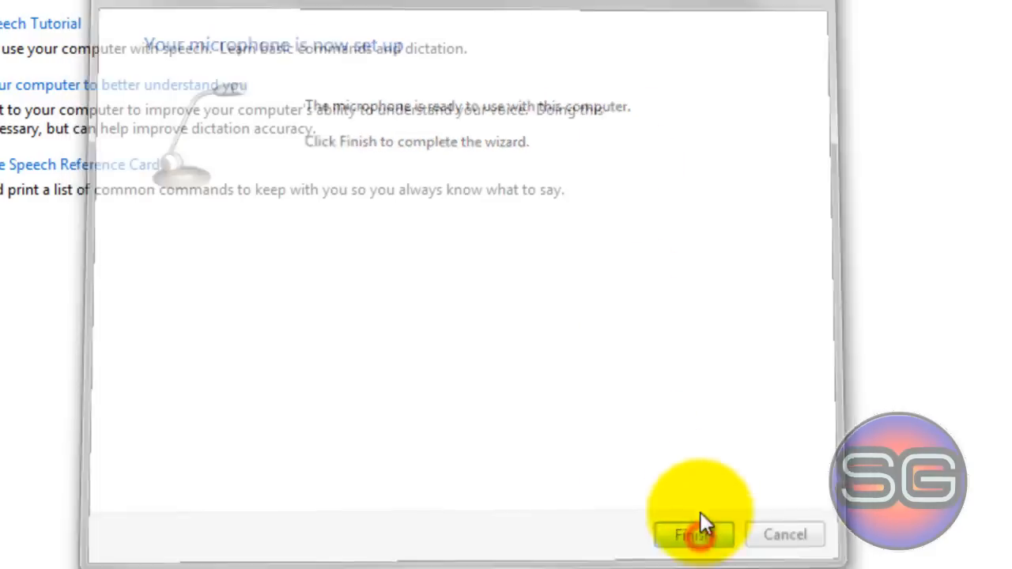
click(693, 534)
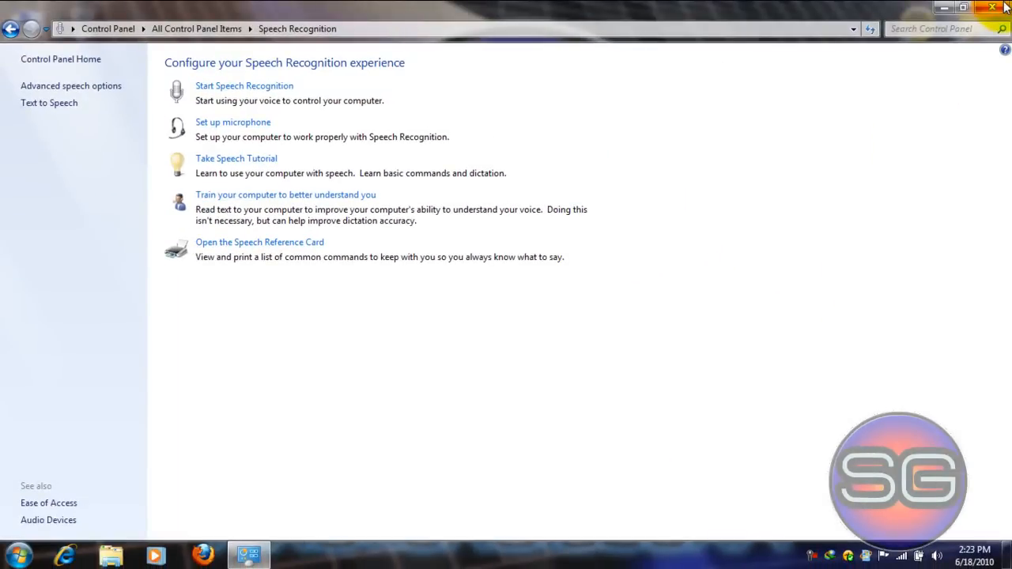
- Bring up Speakers Properties from the tray volume icon and review Bass Boost on the Enhancements list
click(990, 8)
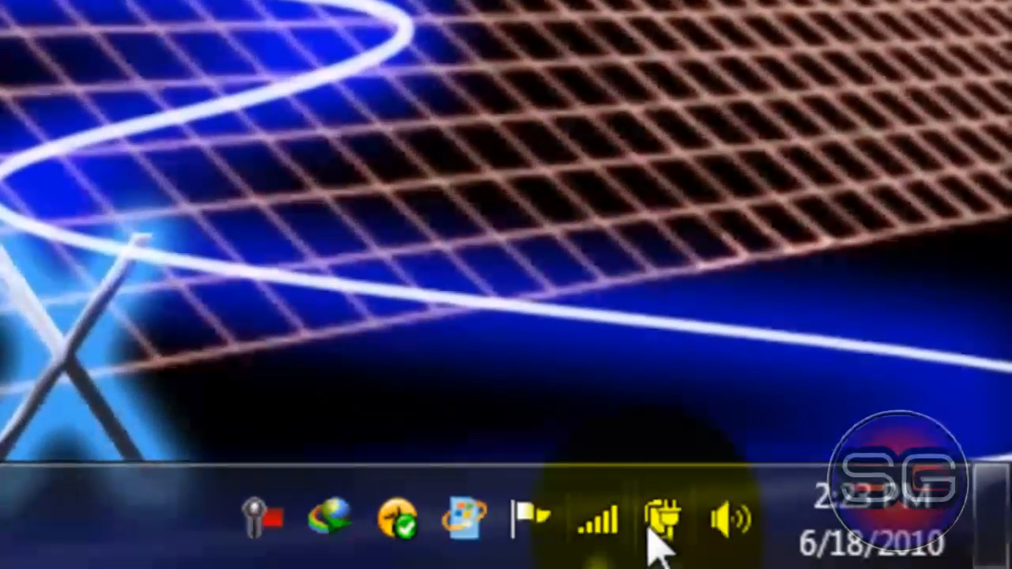
click(724, 518)
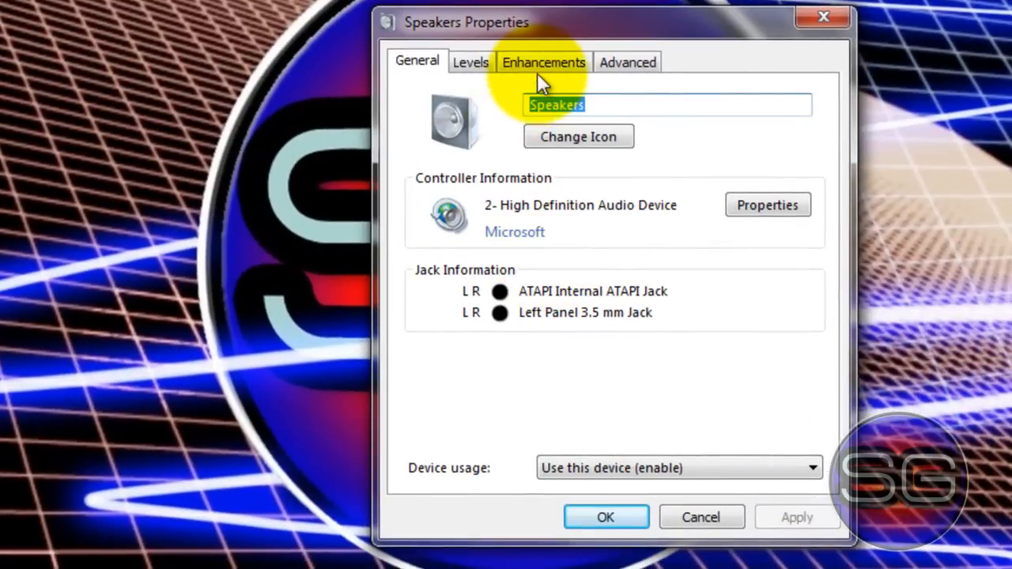
click(543, 62)
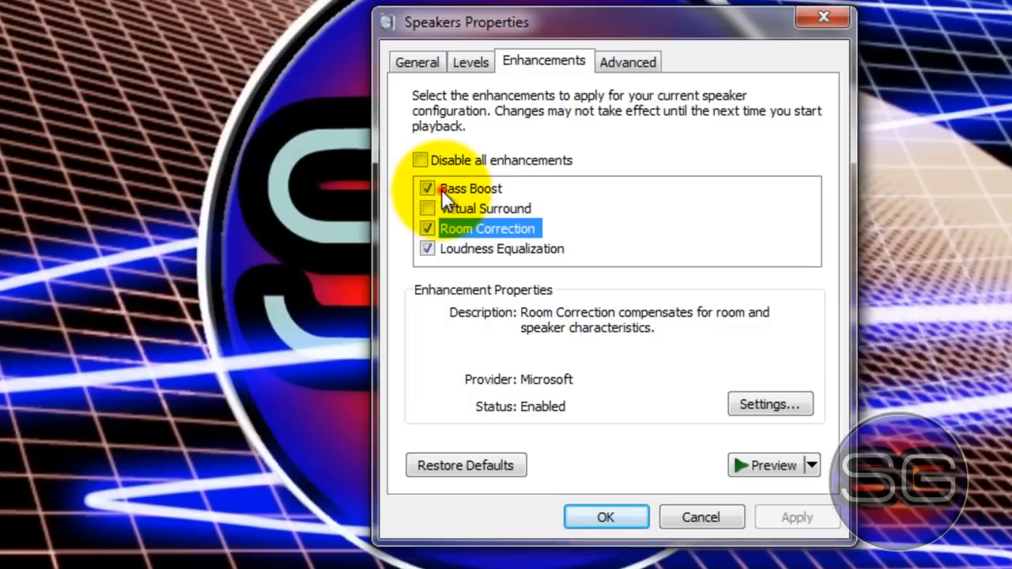
click(471, 188)
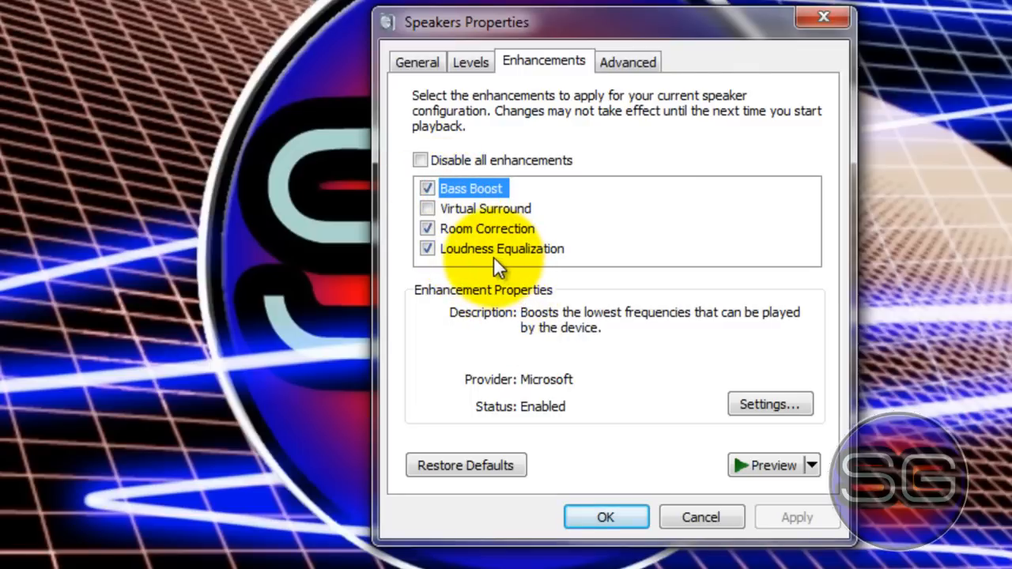
mouse_move(530, 326)
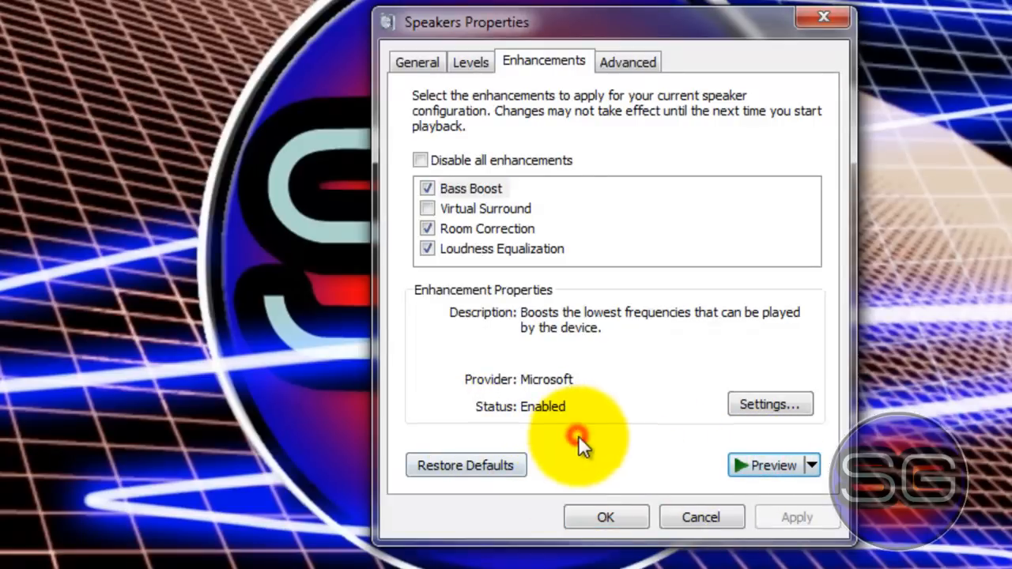
- Review the speaker playback level and close the properties with OK
click(471, 61)
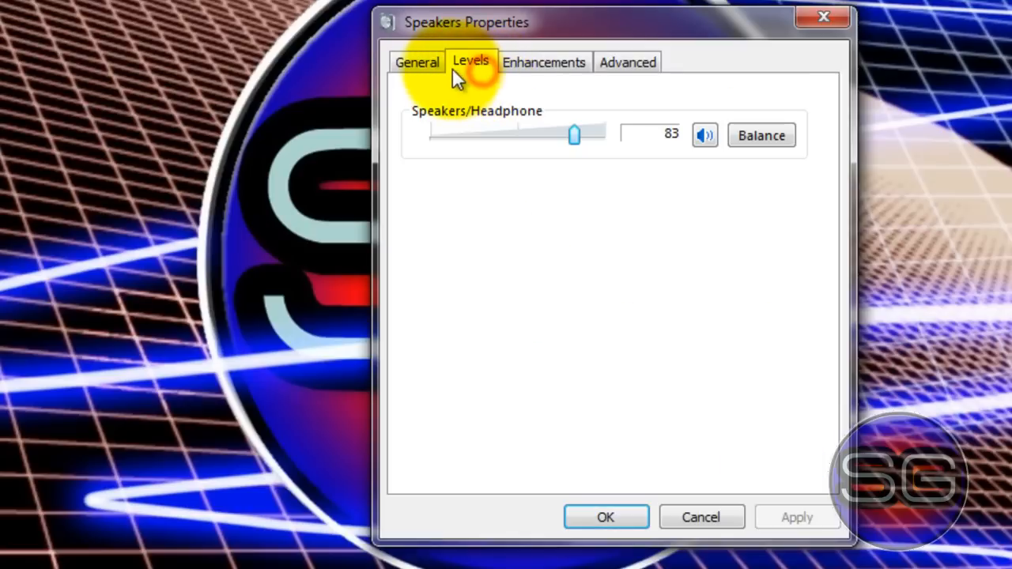
mouse_move(550, 136)
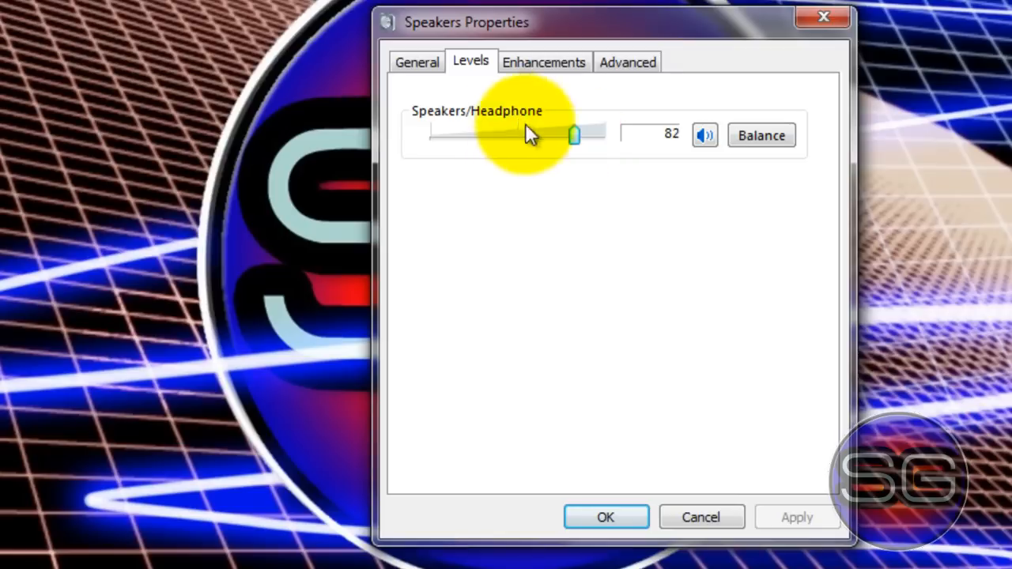
click(418, 62)
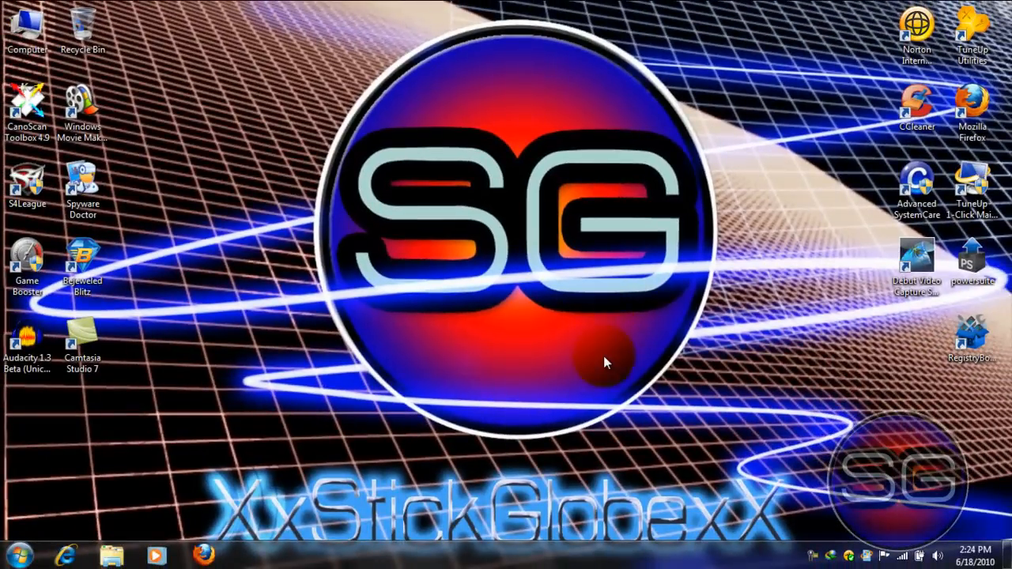
mouse_move(724, 441)
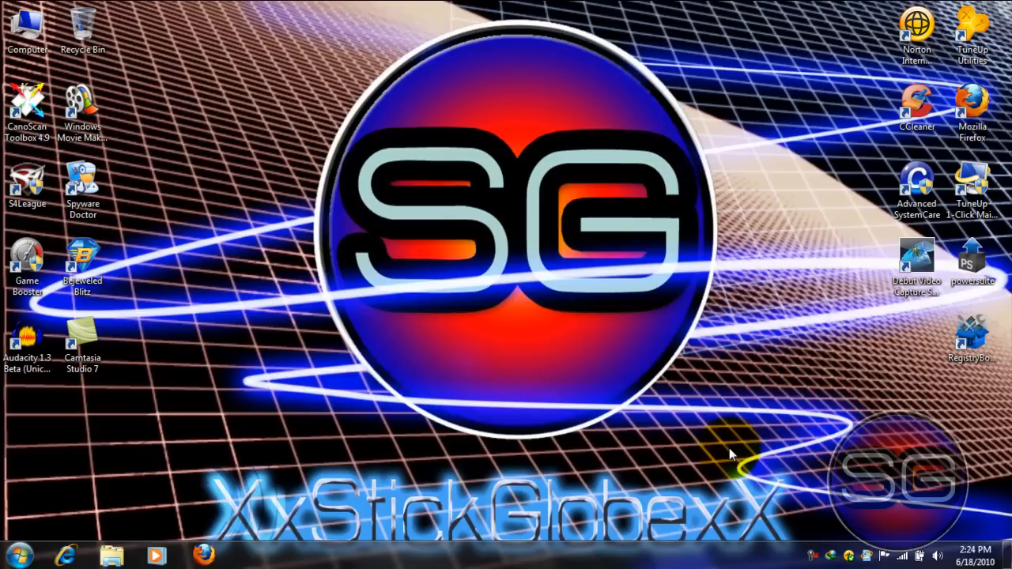
mouse_move(825, 466)
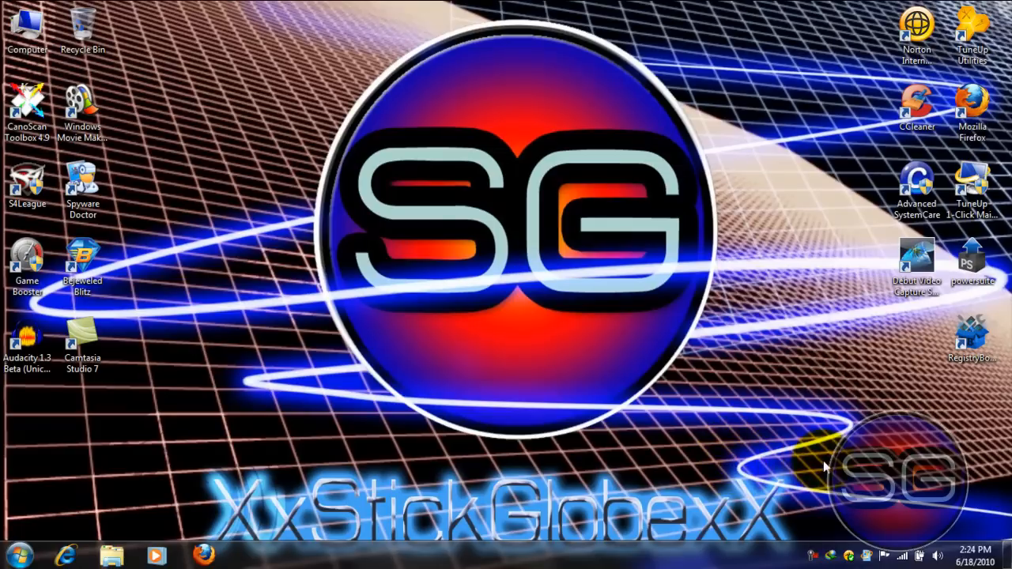
mouse_move(822, 471)
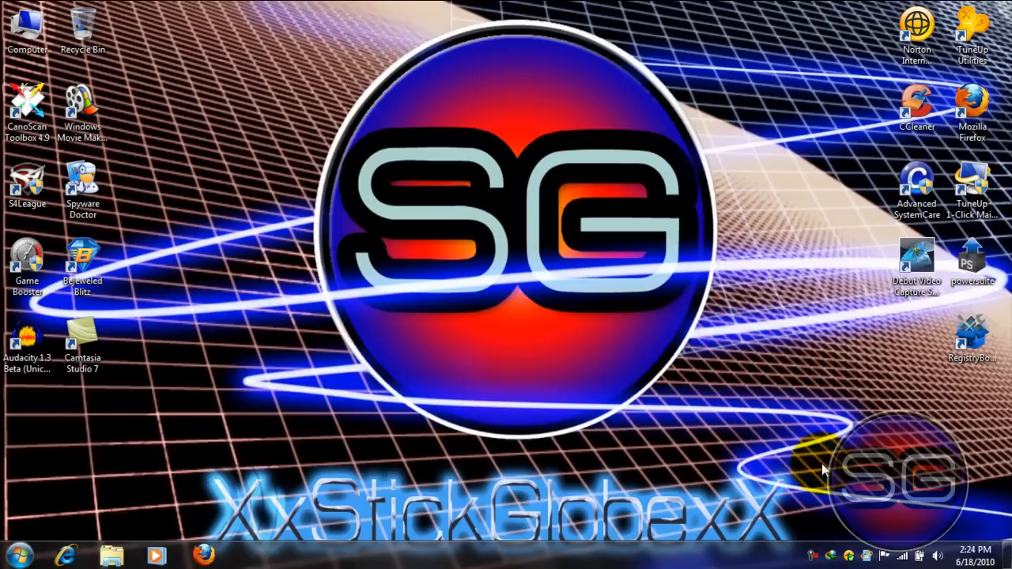
mouse_move(818, 474)
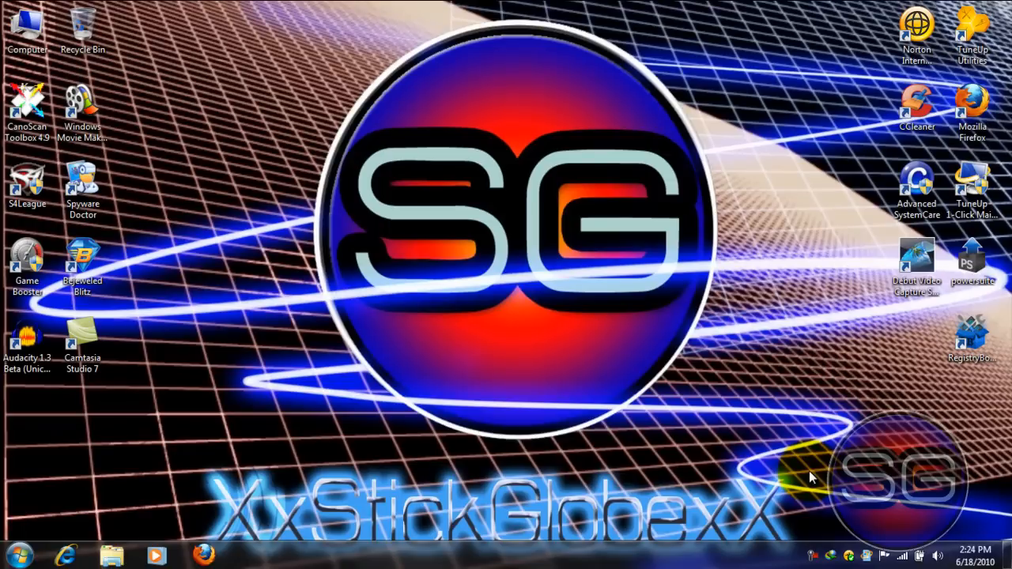
mouse_move(814, 357)
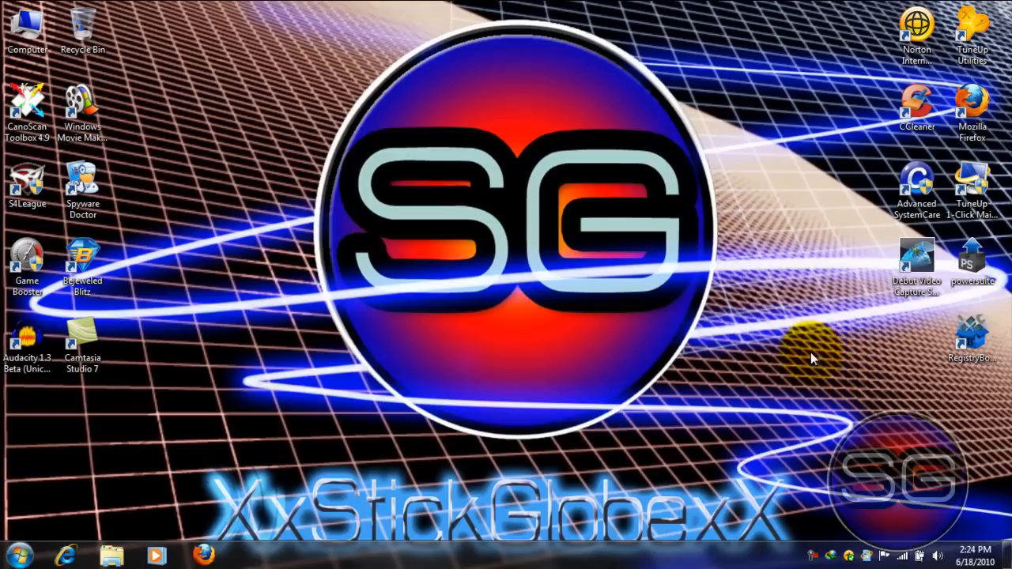
mouse_move(772, 380)
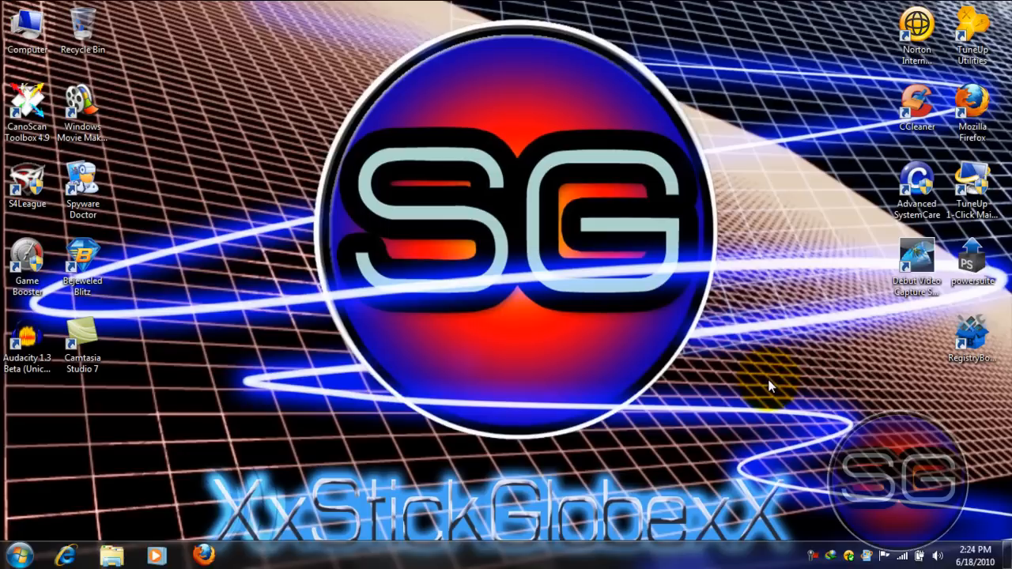
mouse_move(743, 430)
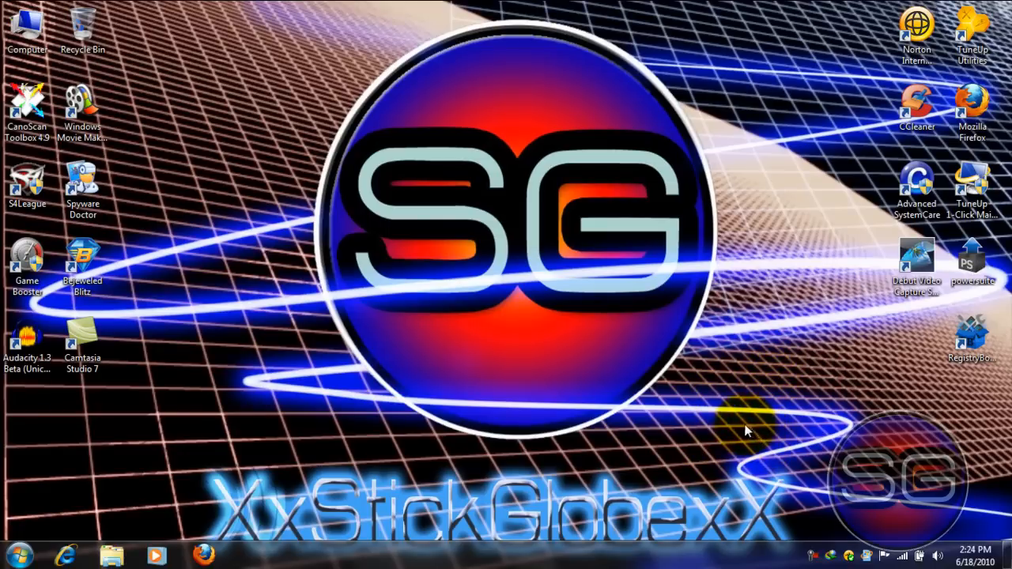
mouse_move(711, 486)
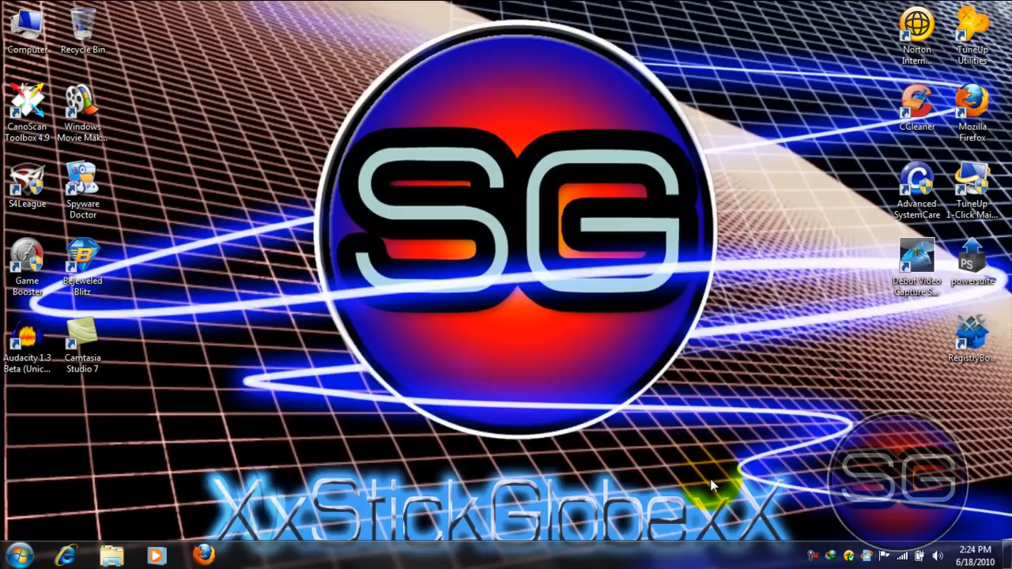